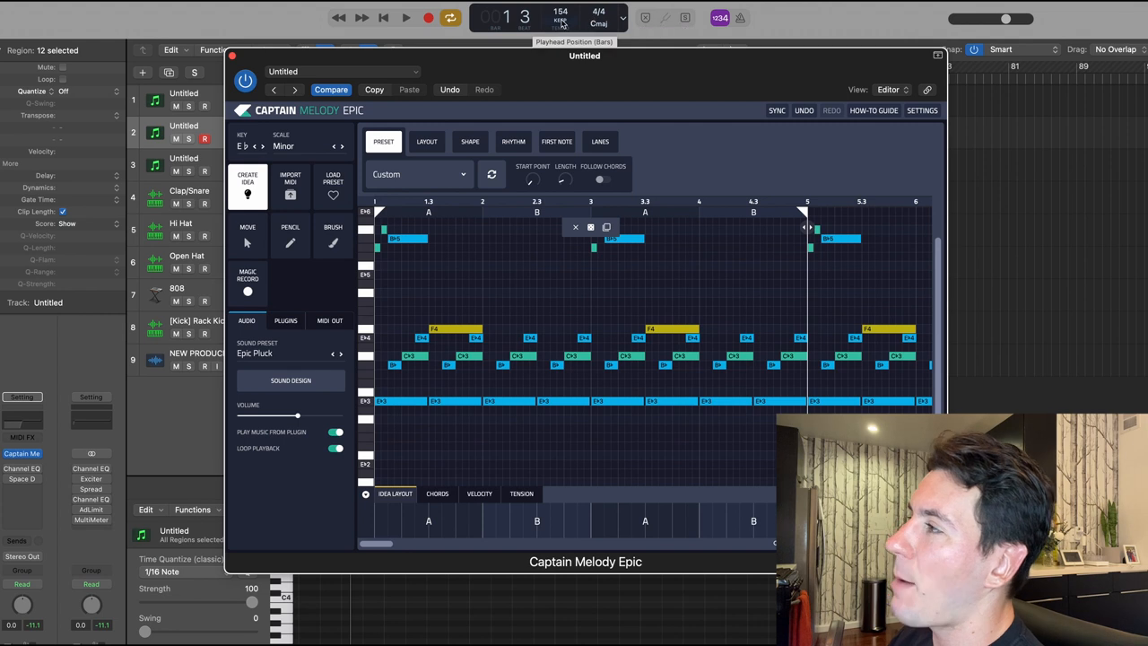
mouse_move(708, 162)
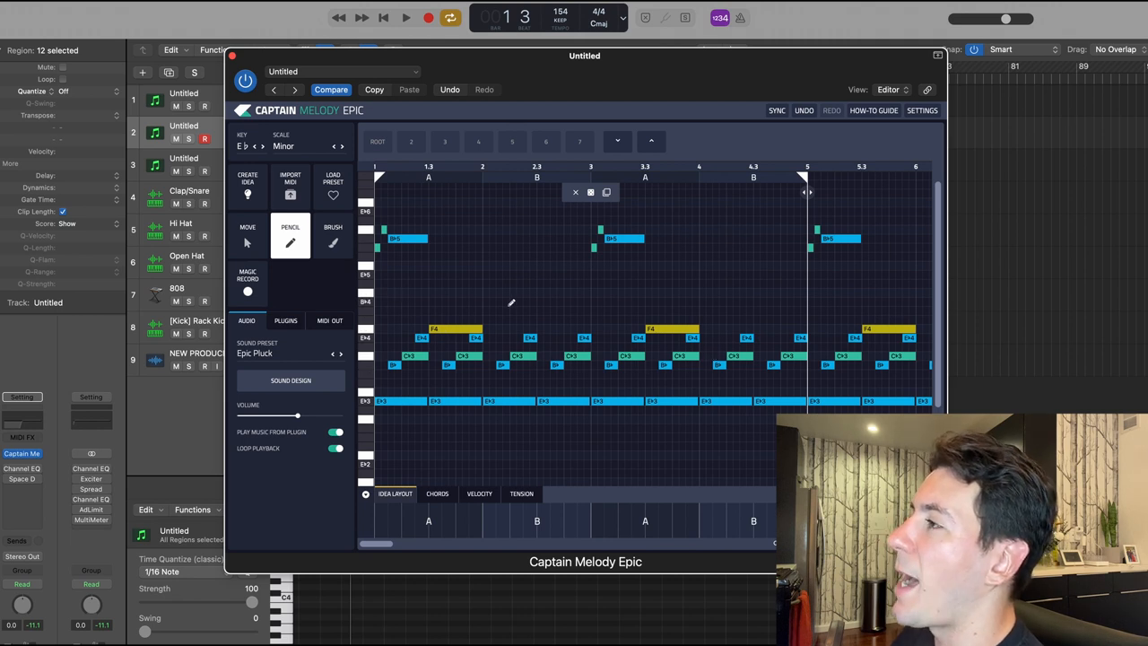
mouse_move(591, 192)
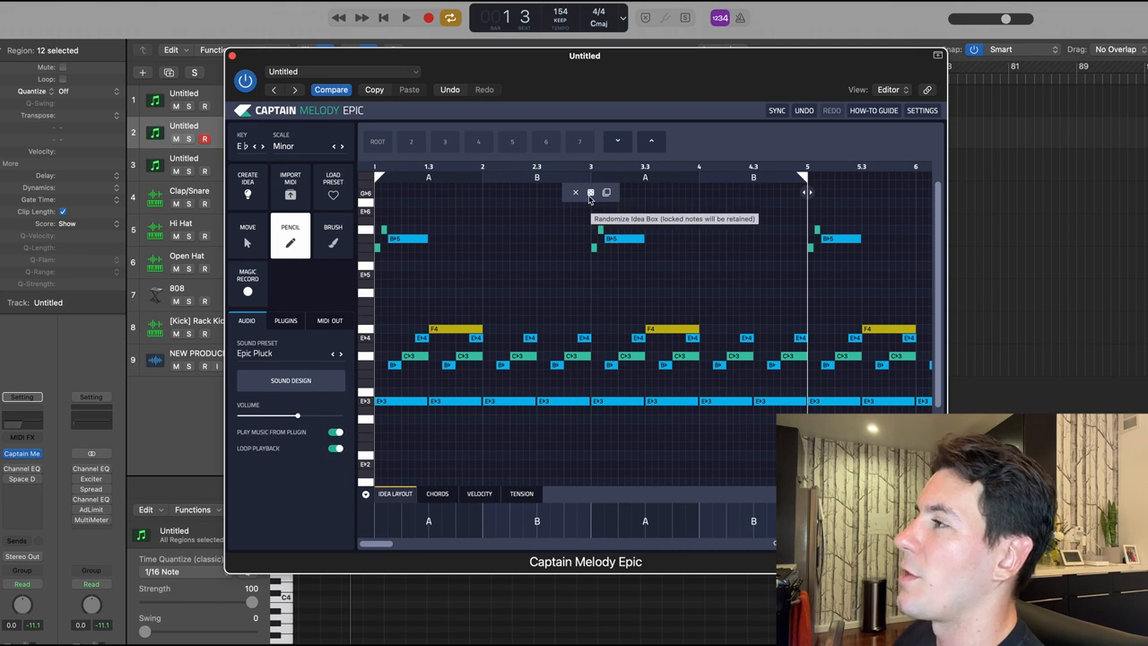
mouse_move(589, 287)
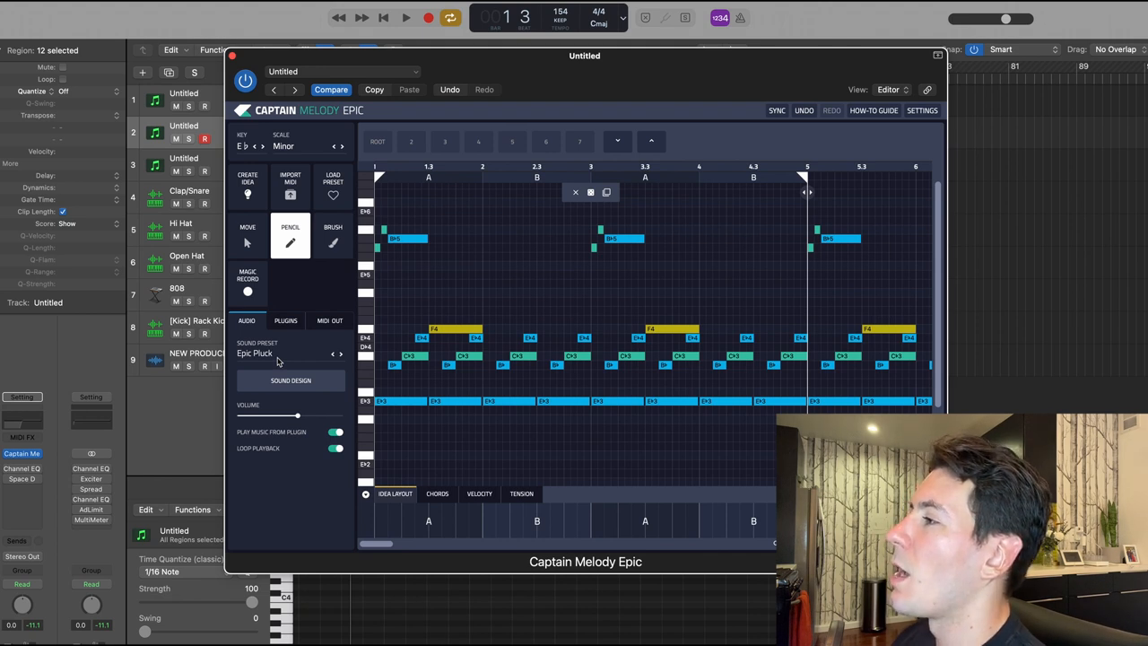
Browse the Leads sound presets but keep Epic Pluck as the melody sound
click(290, 381)
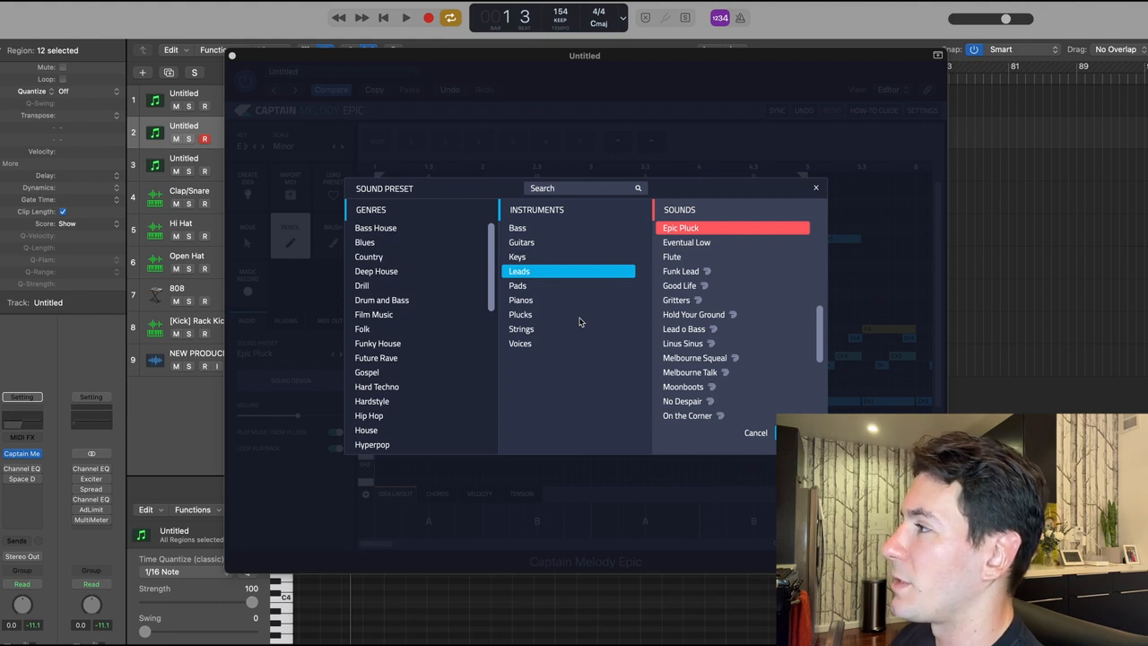
mouse_move(617, 280)
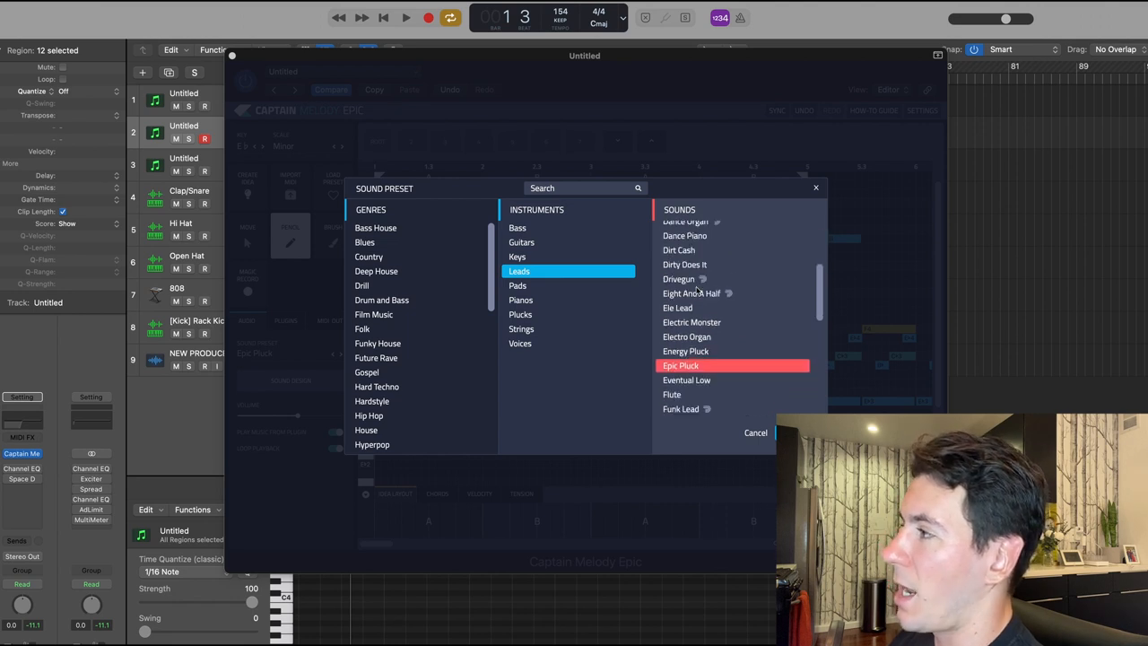
scroll(down, 3)
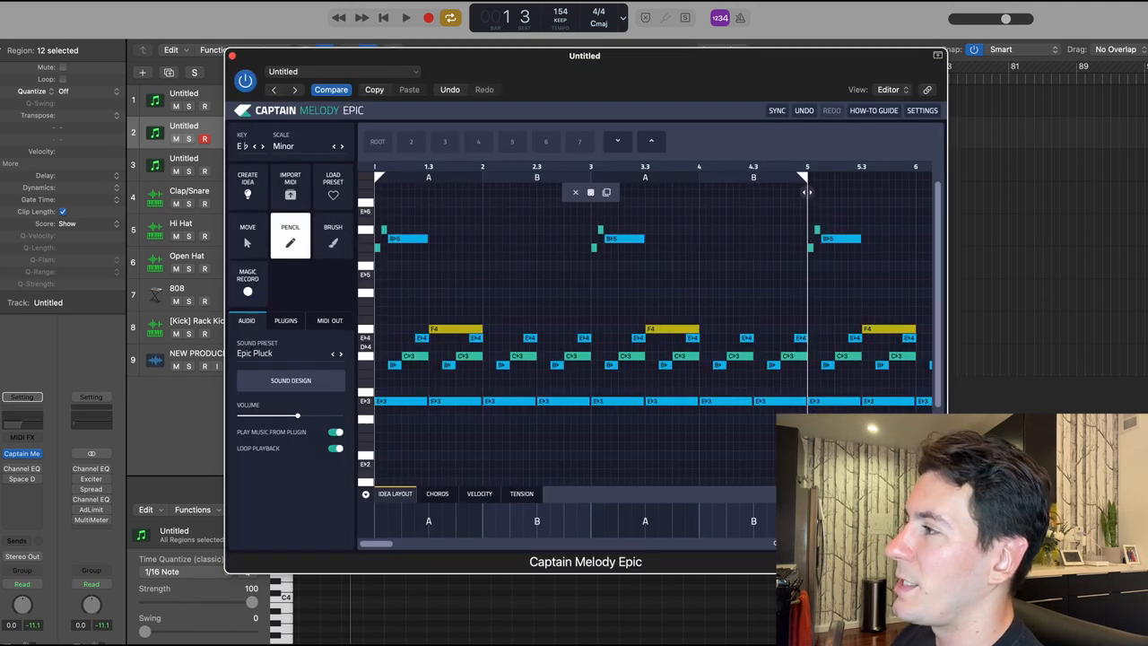
mouse_move(521, 392)
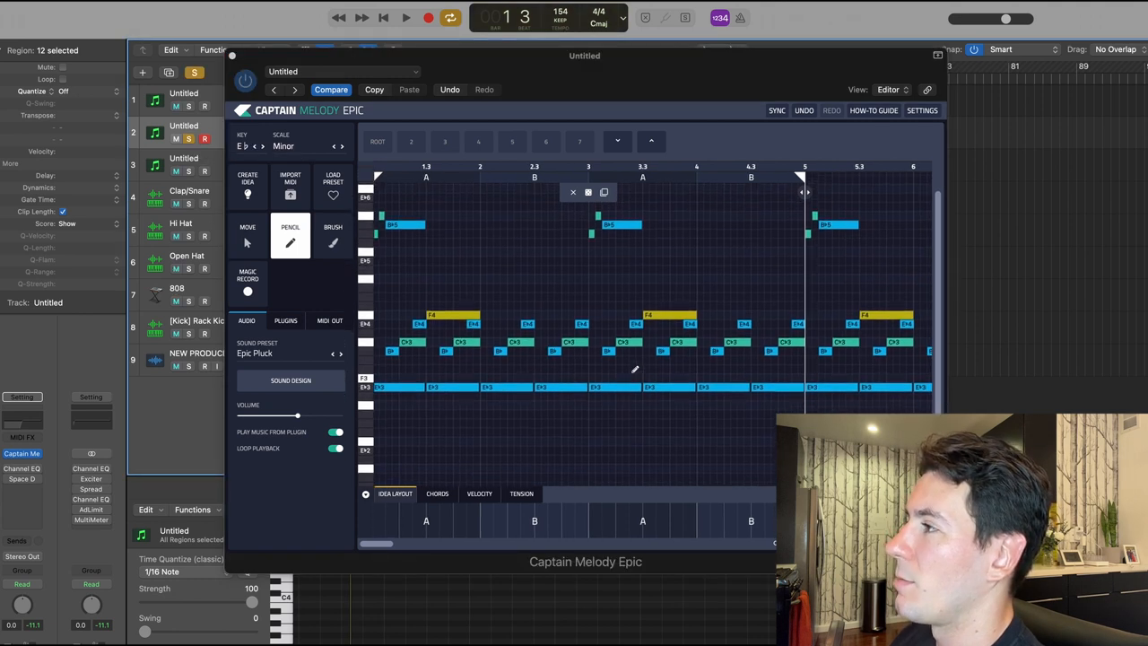
click(405, 17)
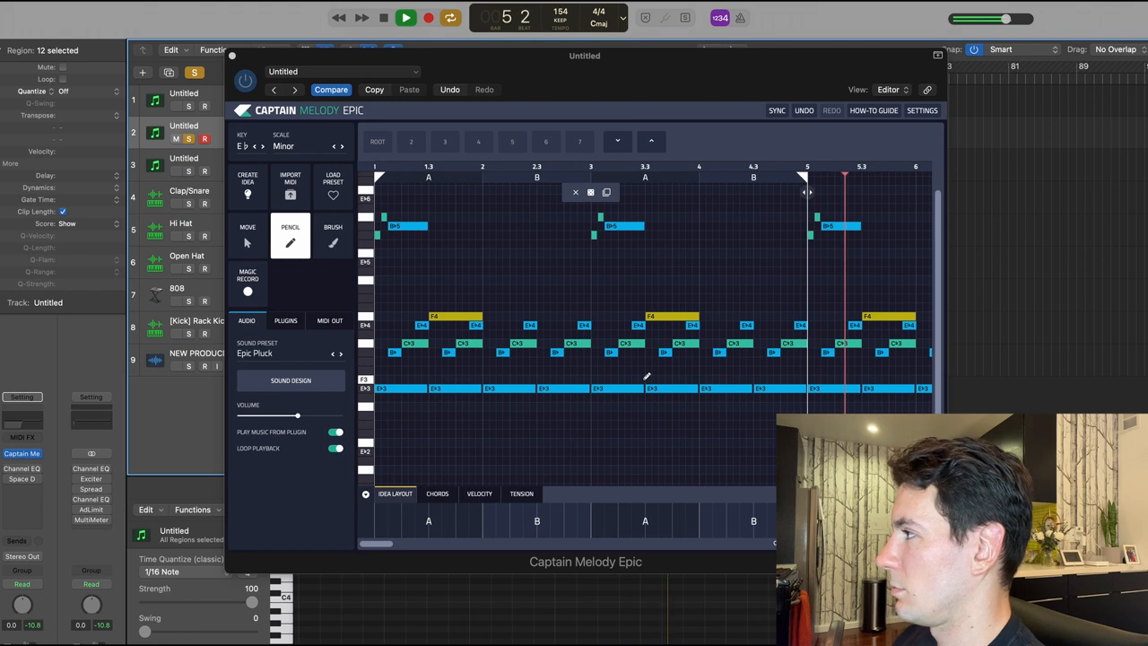
click(383, 17)
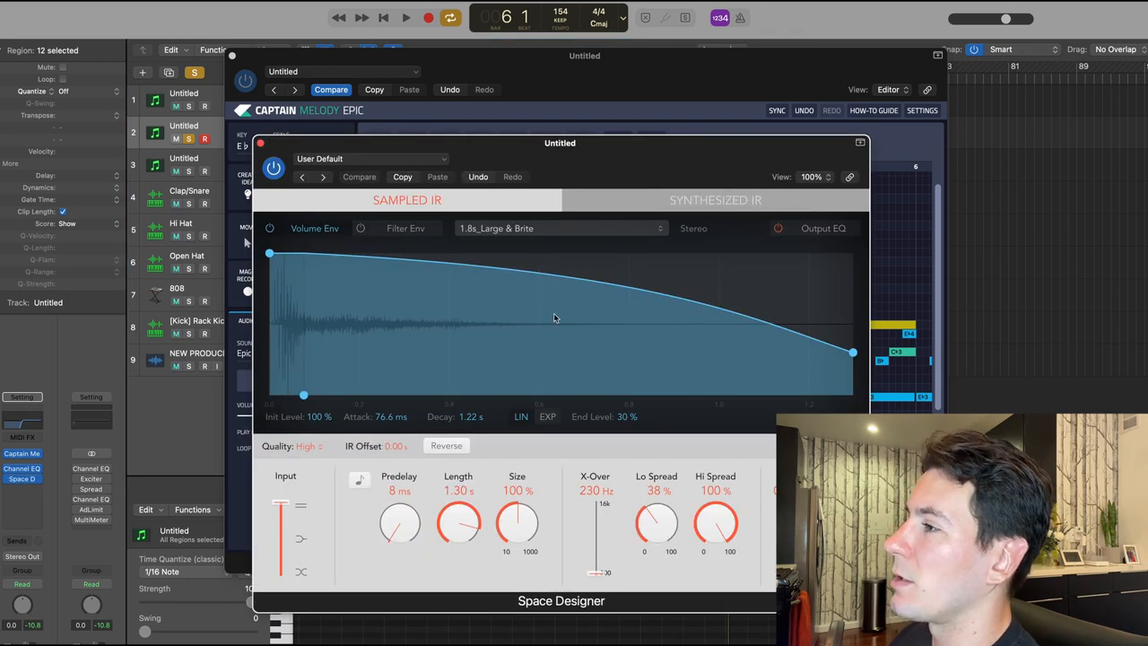
mouse_move(563, 309)
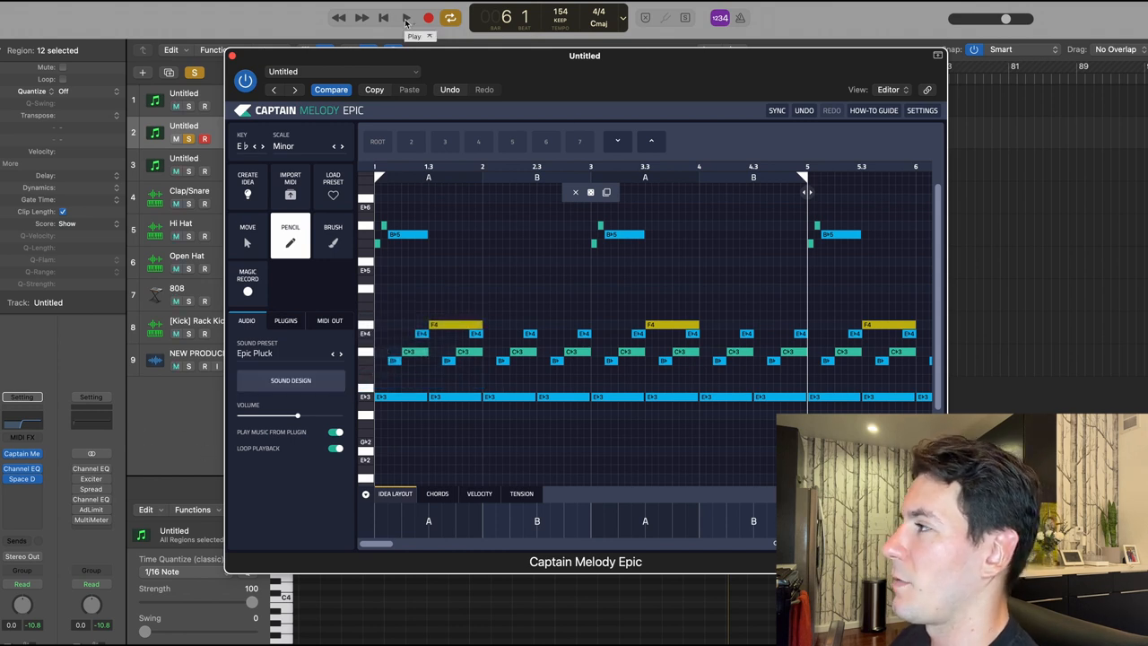
click(405, 17)
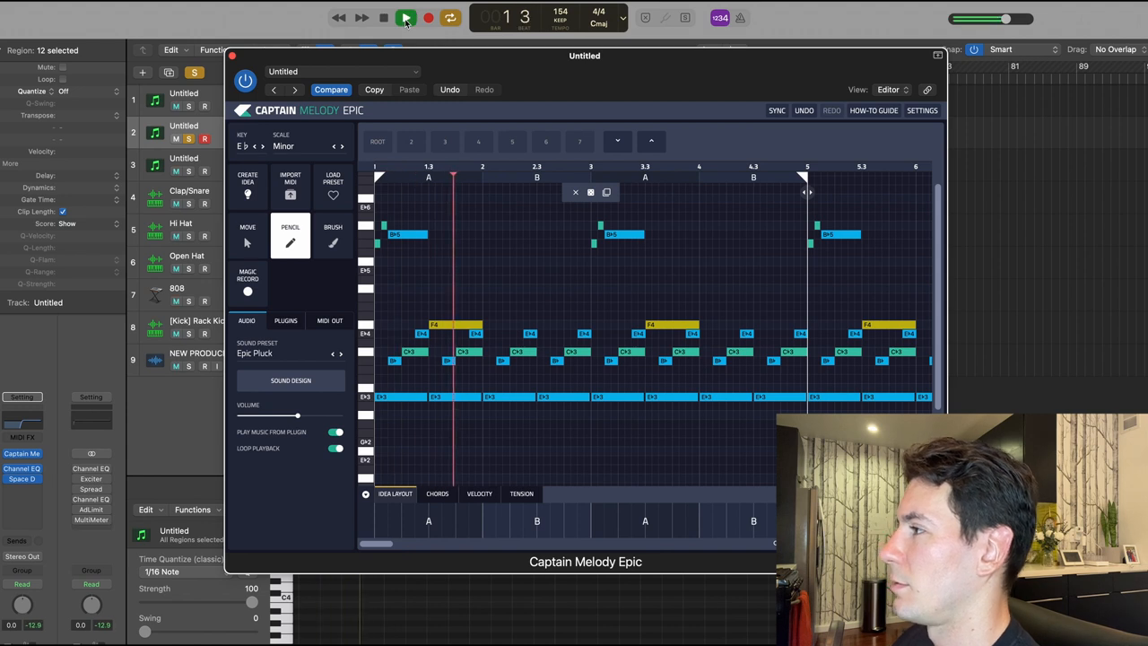
click(405, 17)
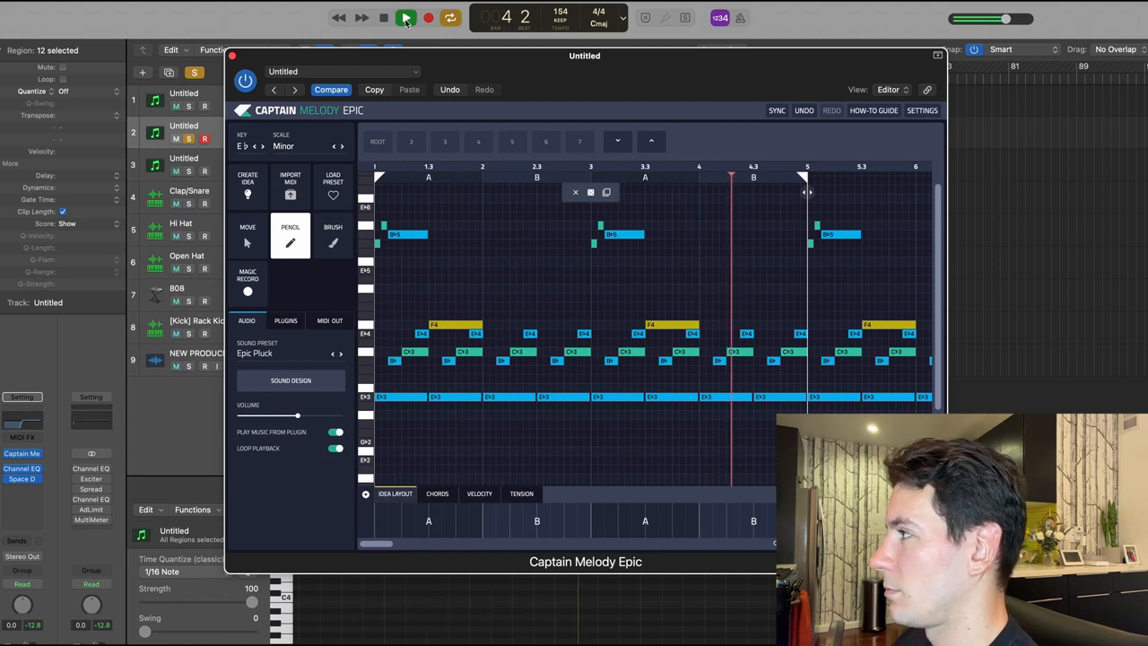
click(406, 17)
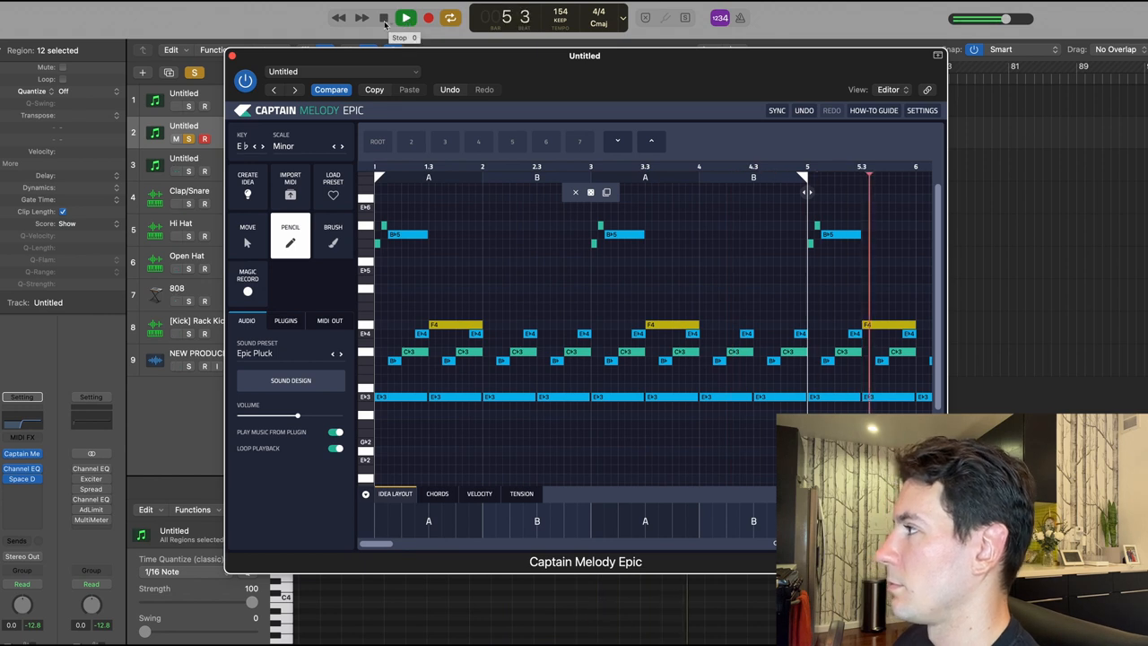
click(383, 17)
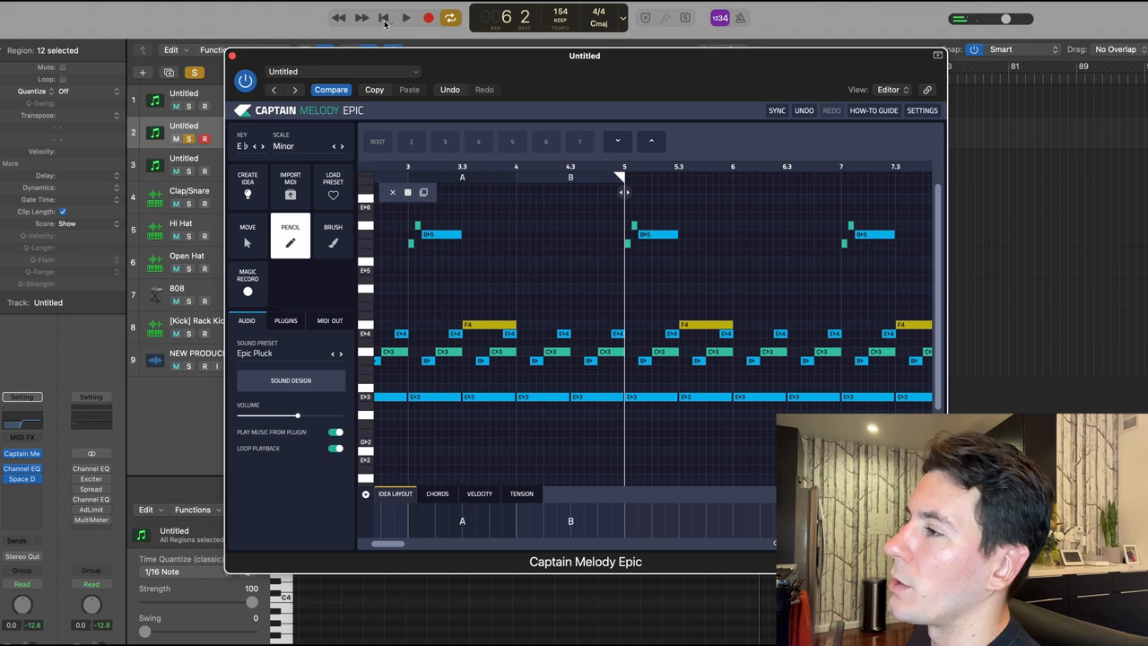
mouse_move(362, 17)
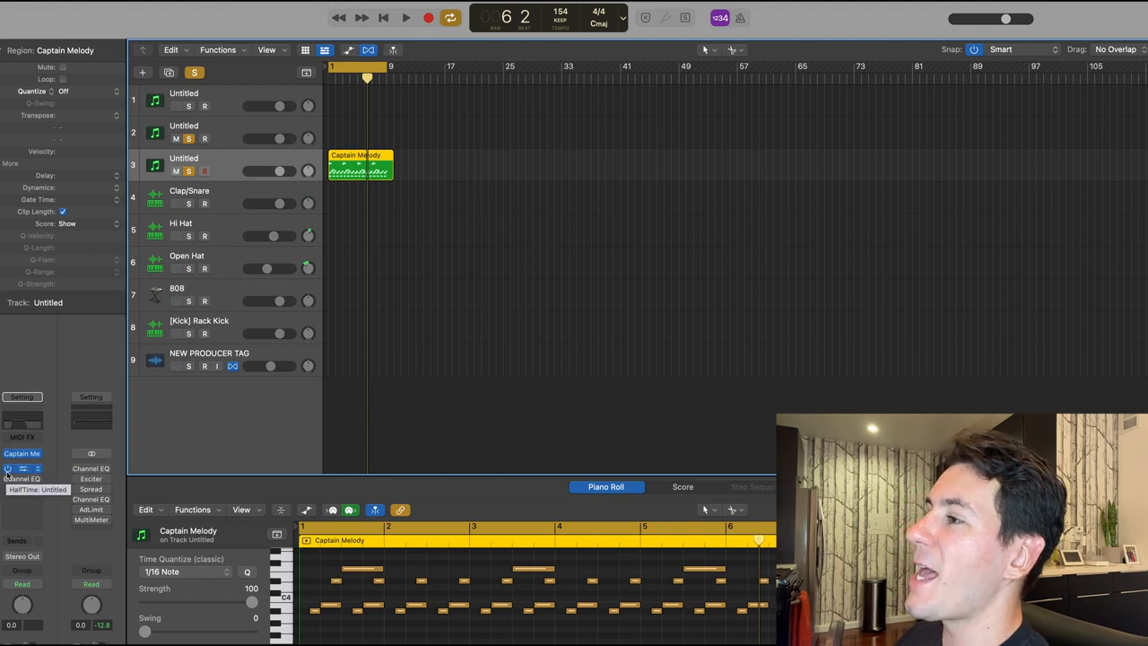
Bring up the HalfTime effect settings on track 3's channel strip
click(21, 468)
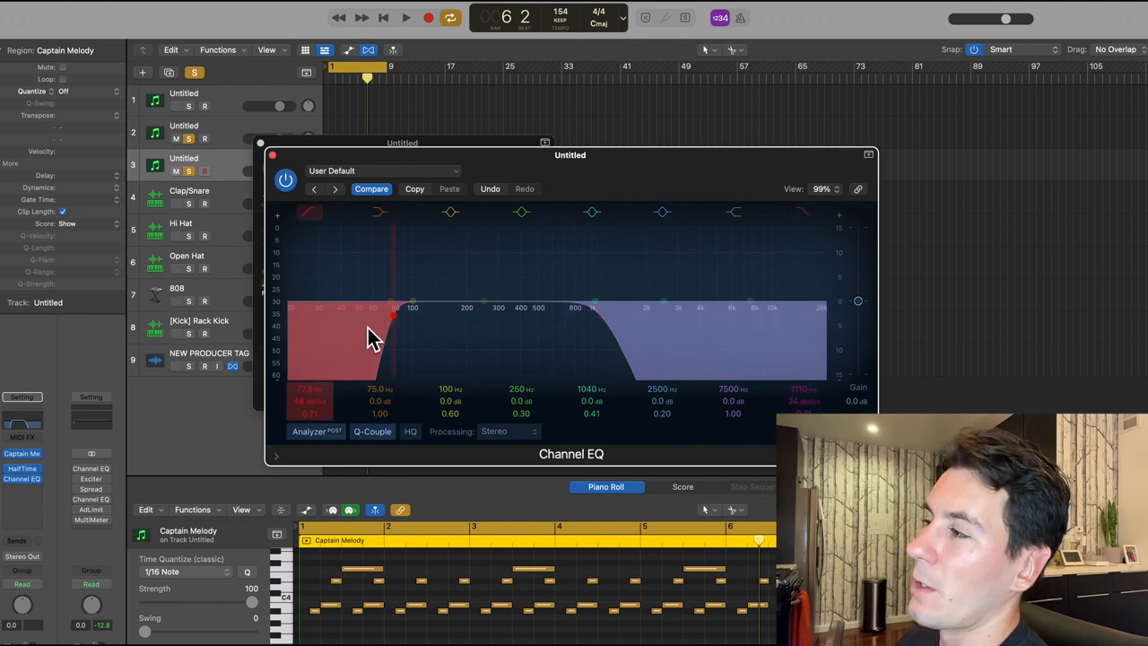
mouse_move(362, 340)
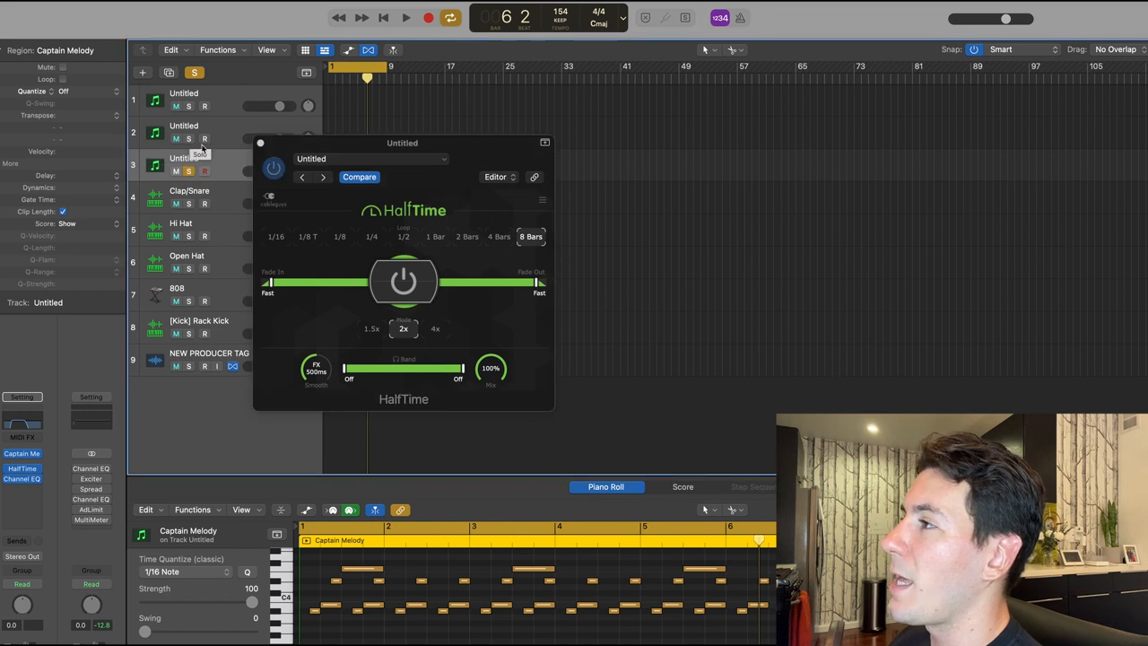
Solo the second melody alongside track 3's HalfTime melody and play it back
drag(402, 143, 571, 133)
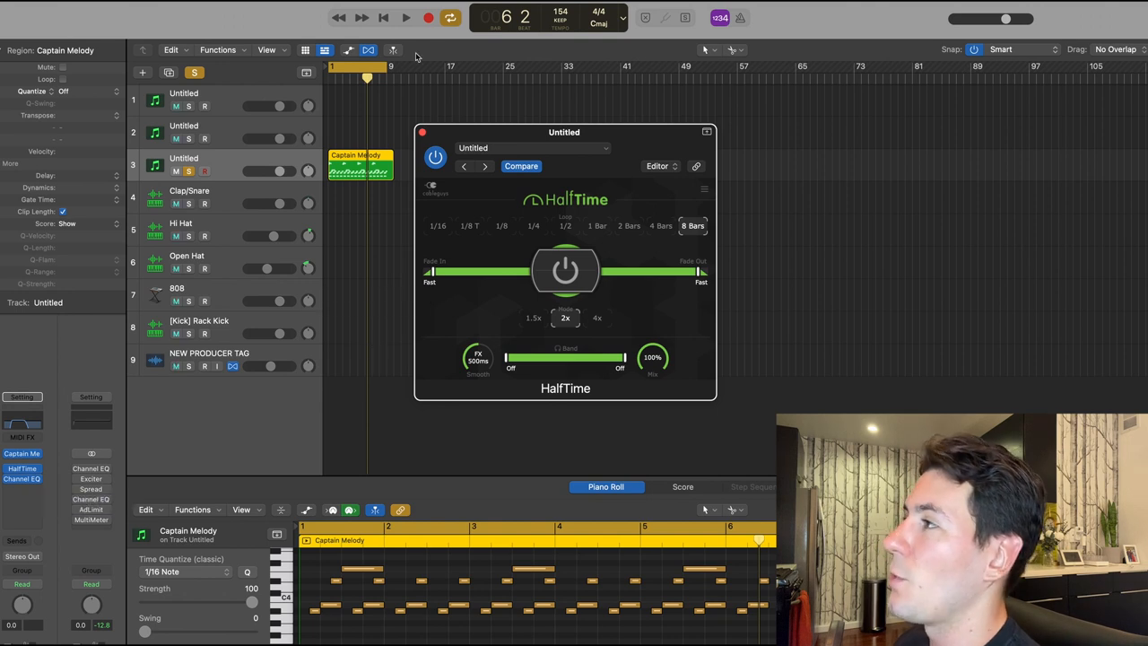
click(406, 17)
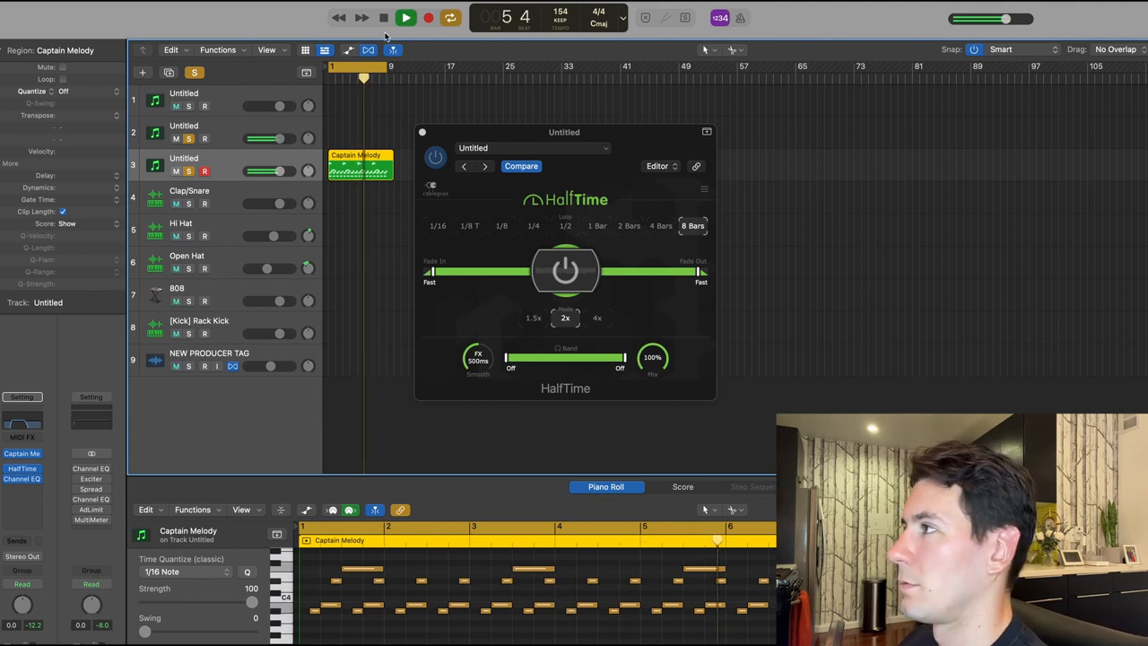
click(383, 17)
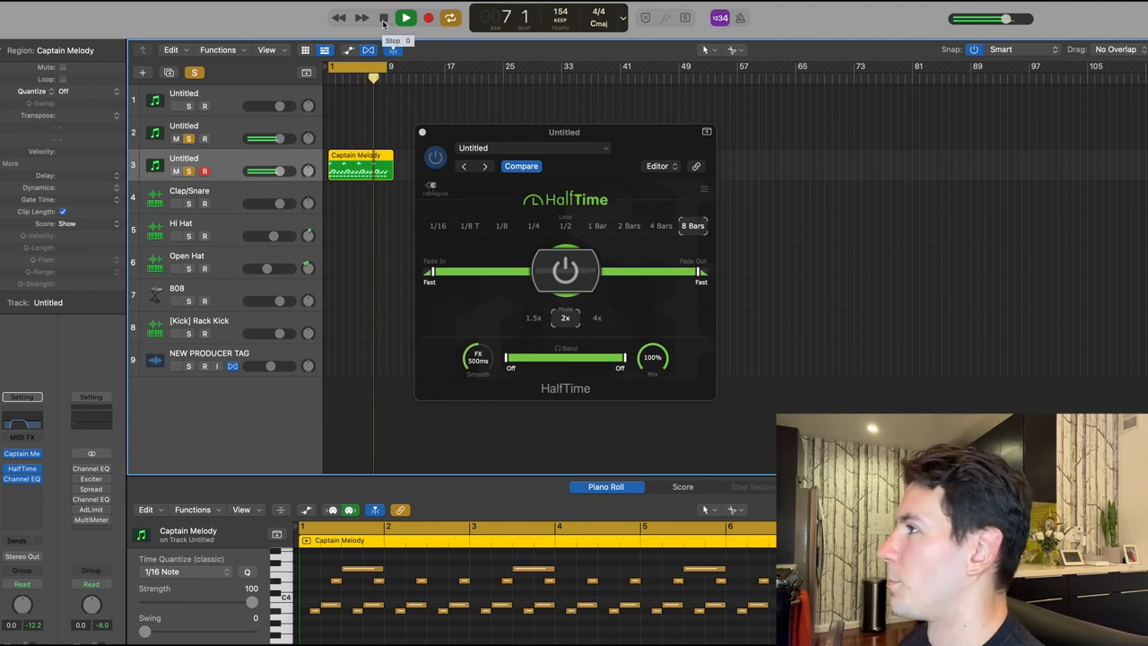
click(405, 18)
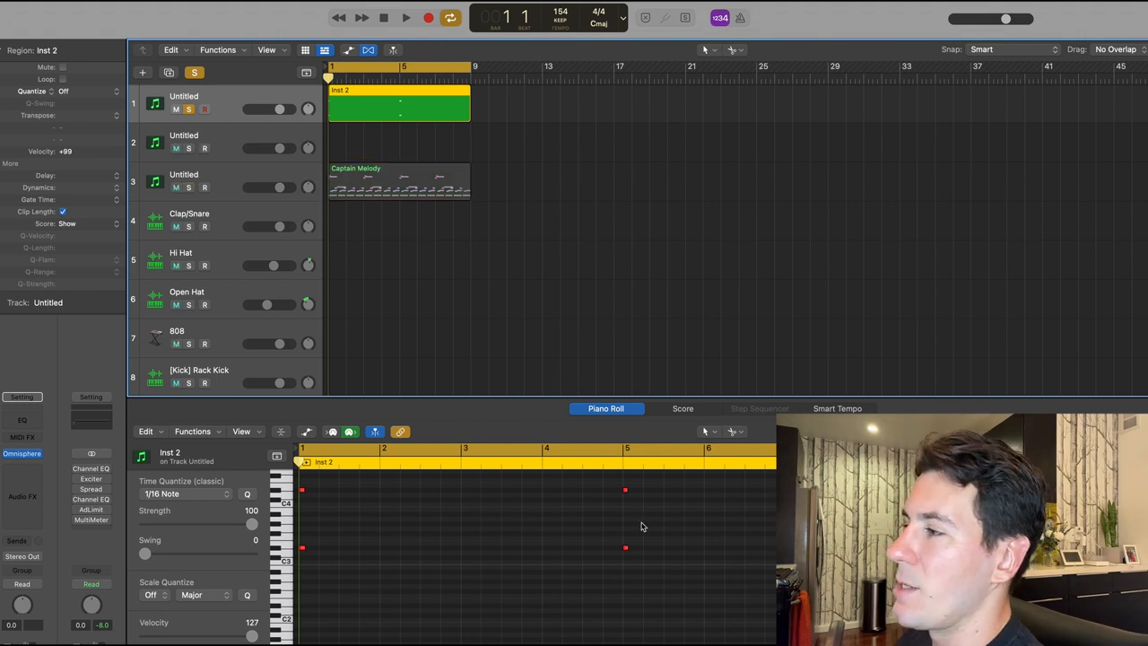
Solo the melody tracks with the Inst 2 hits to hear them together
click(405, 17)
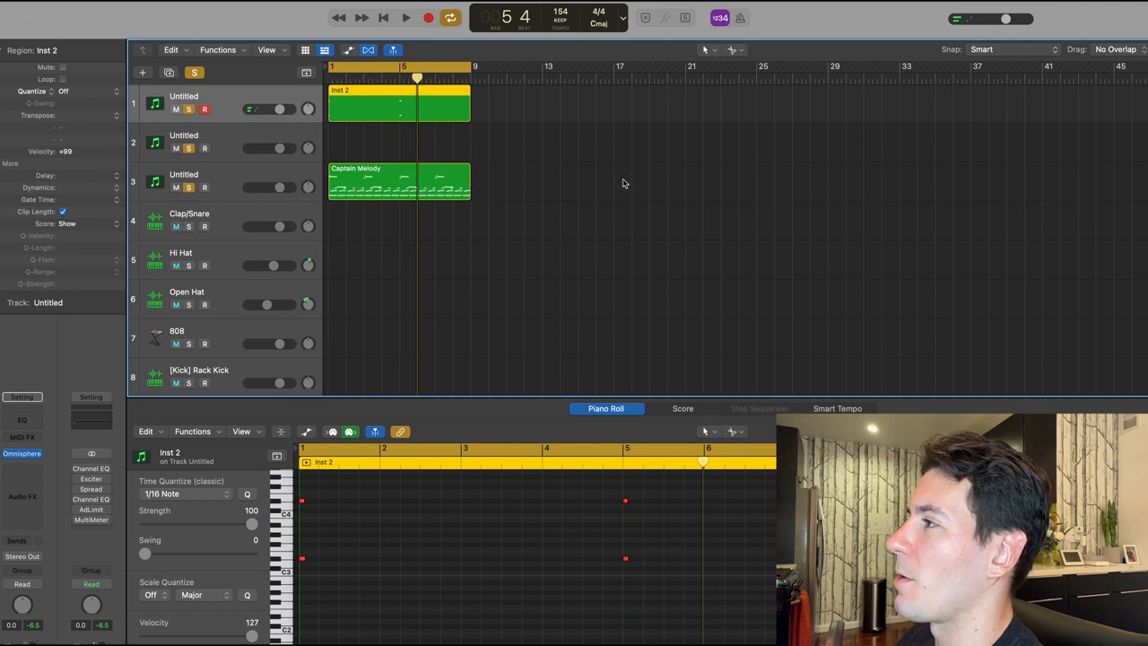
click(405, 17)
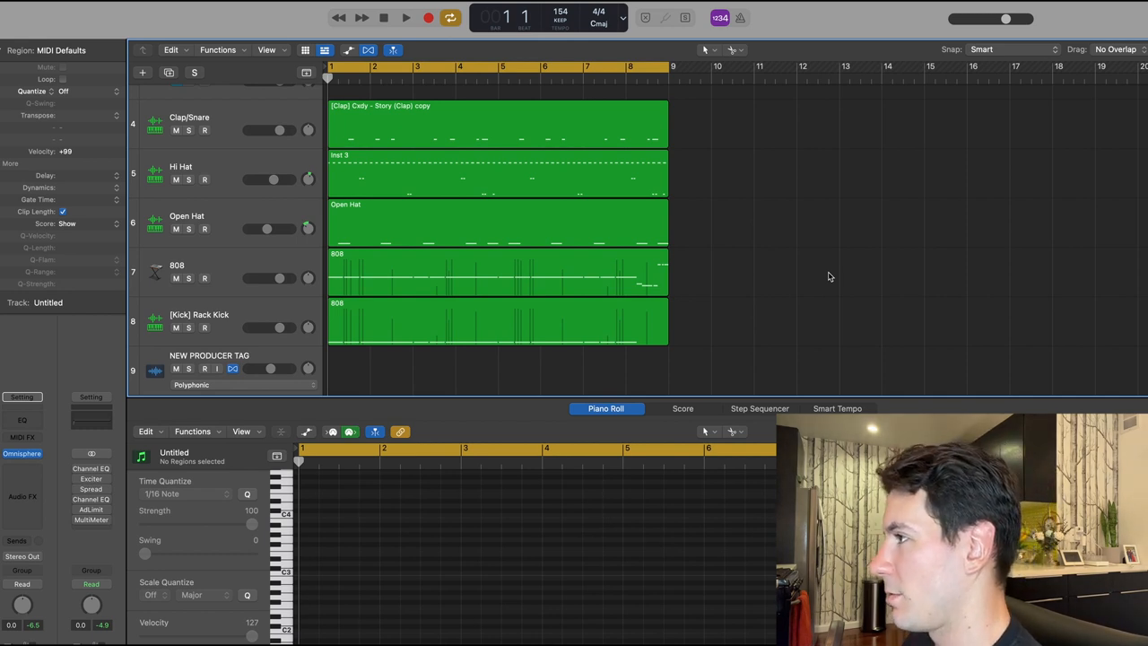
Play the eight-bar drum pattern, stop, then show the Open Hat region's notes
click(405, 17)
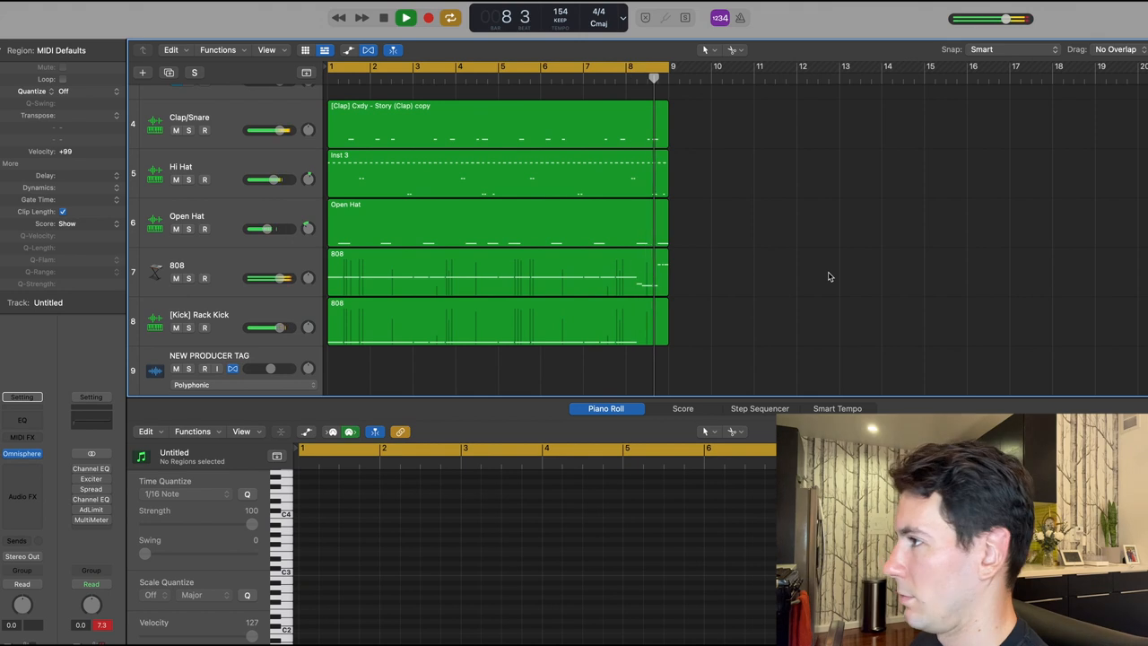
click(383, 17)
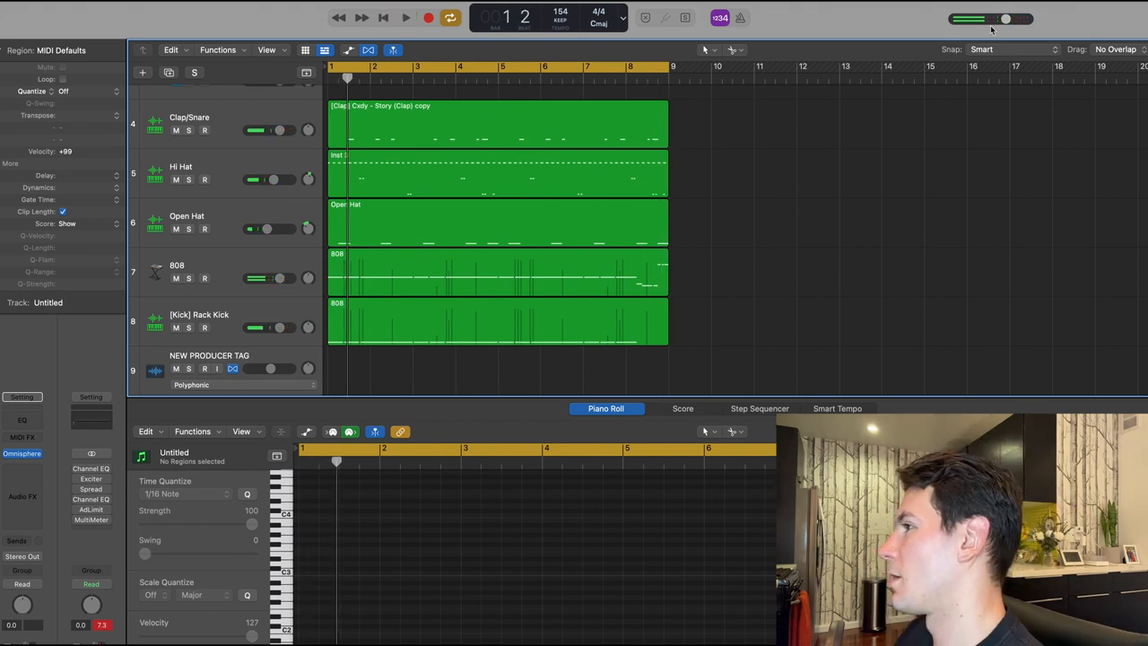
click(493, 269)
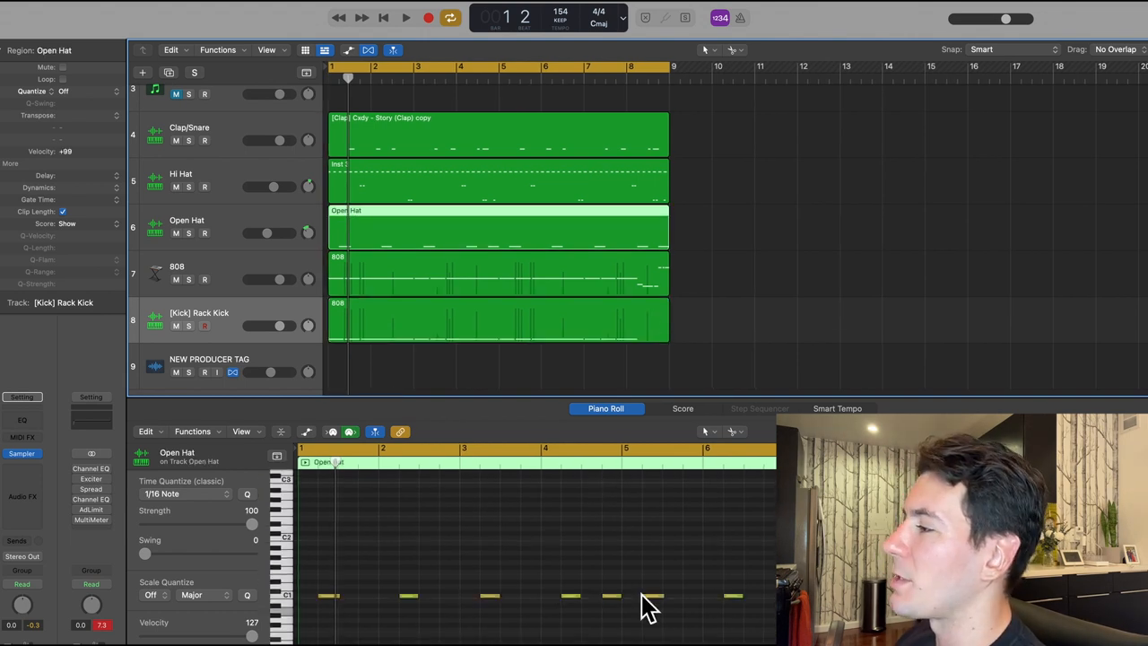
click(493, 179)
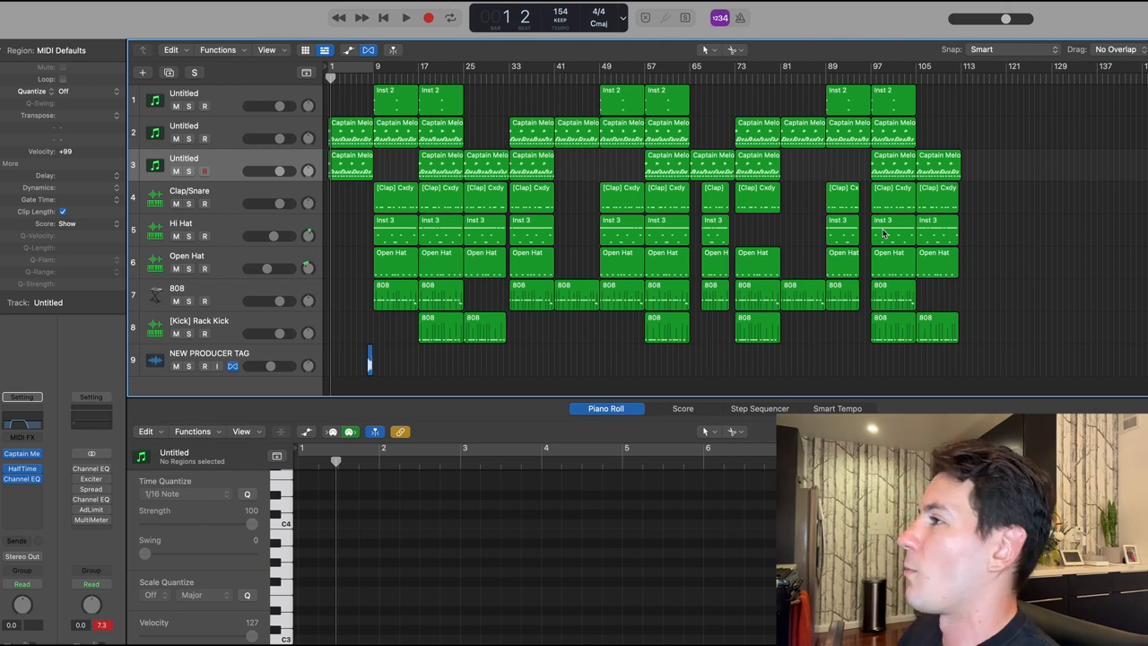
mouse_move(353, 234)
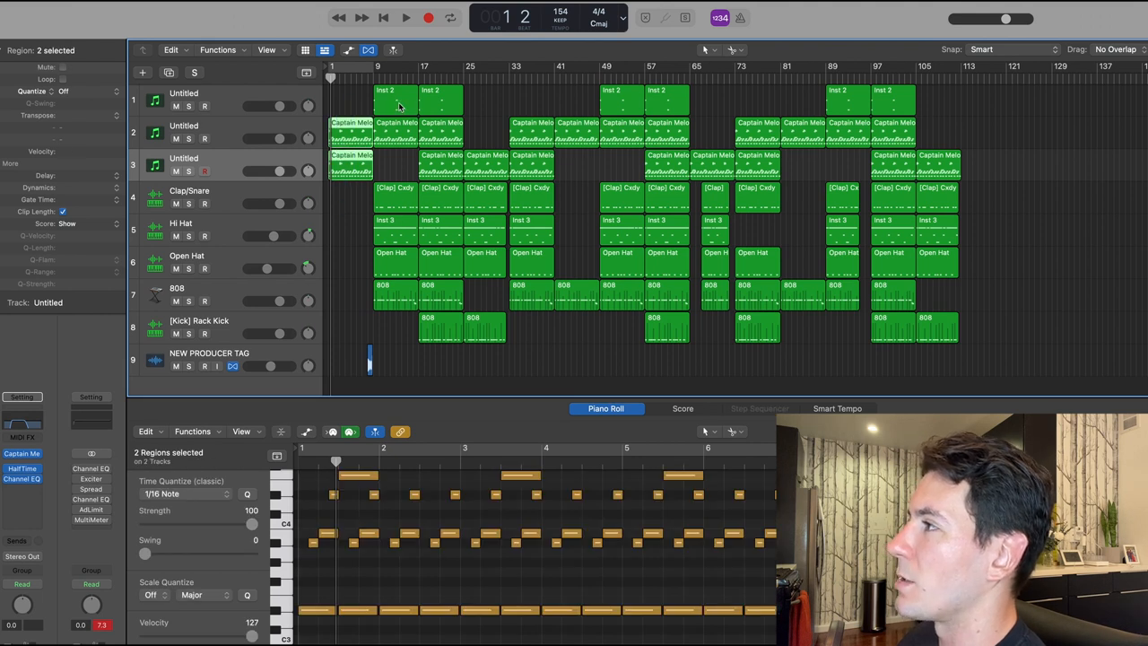
Inspect the first Inst 2 region and the melody and 808 regions at bars 41 and 81
click(385, 99)
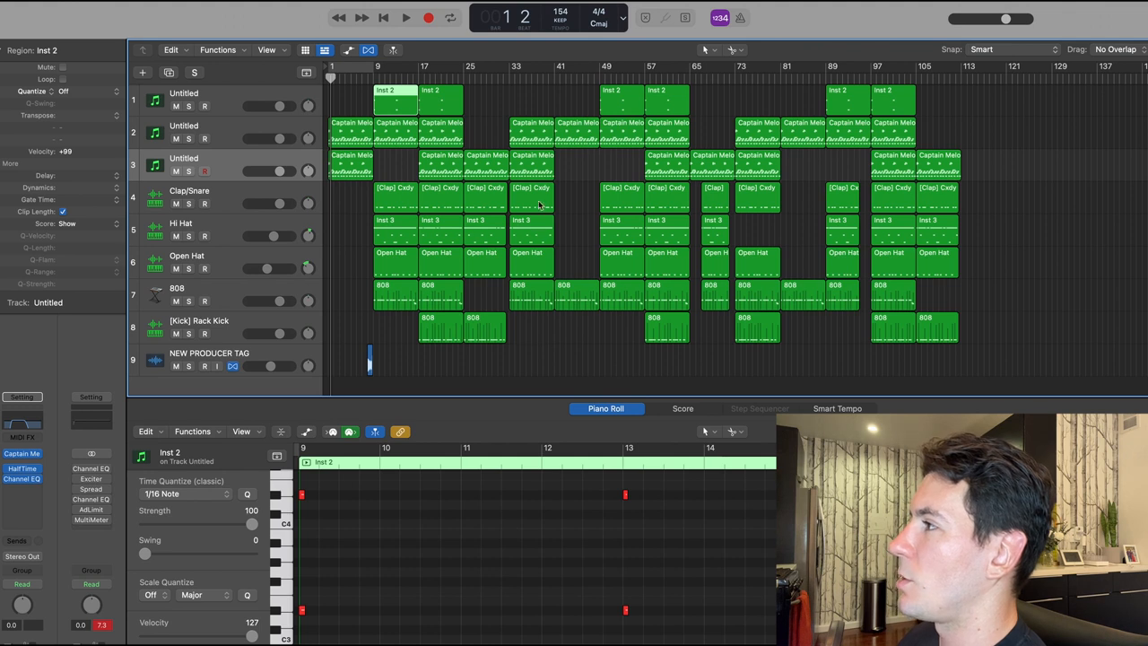
click(577, 293)
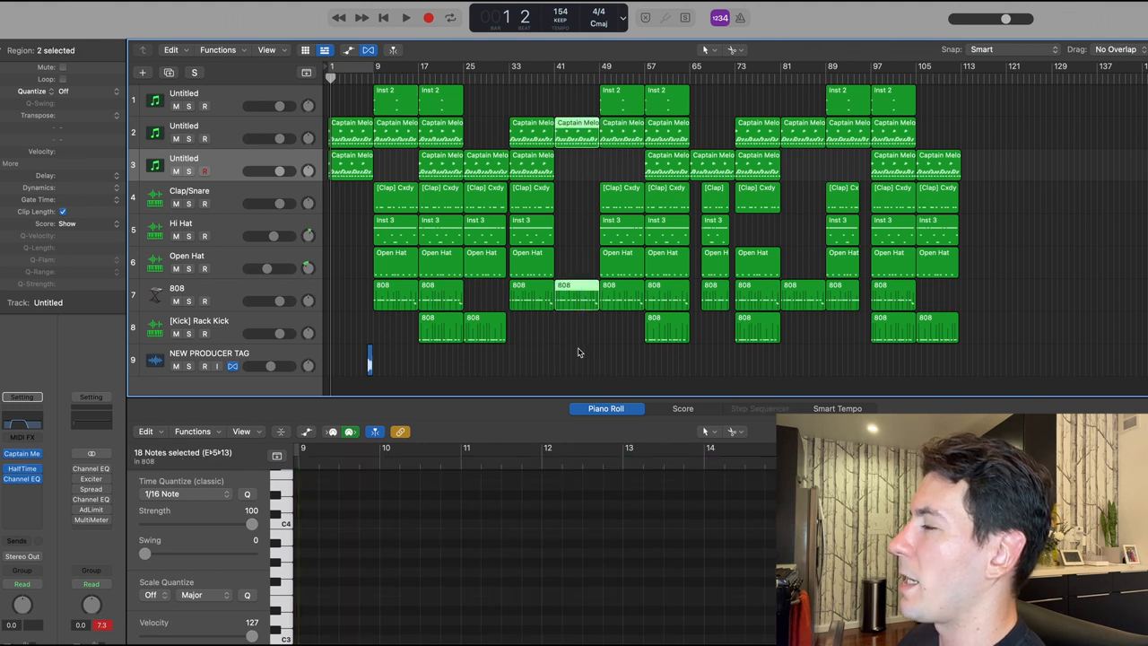
click(655, 327)
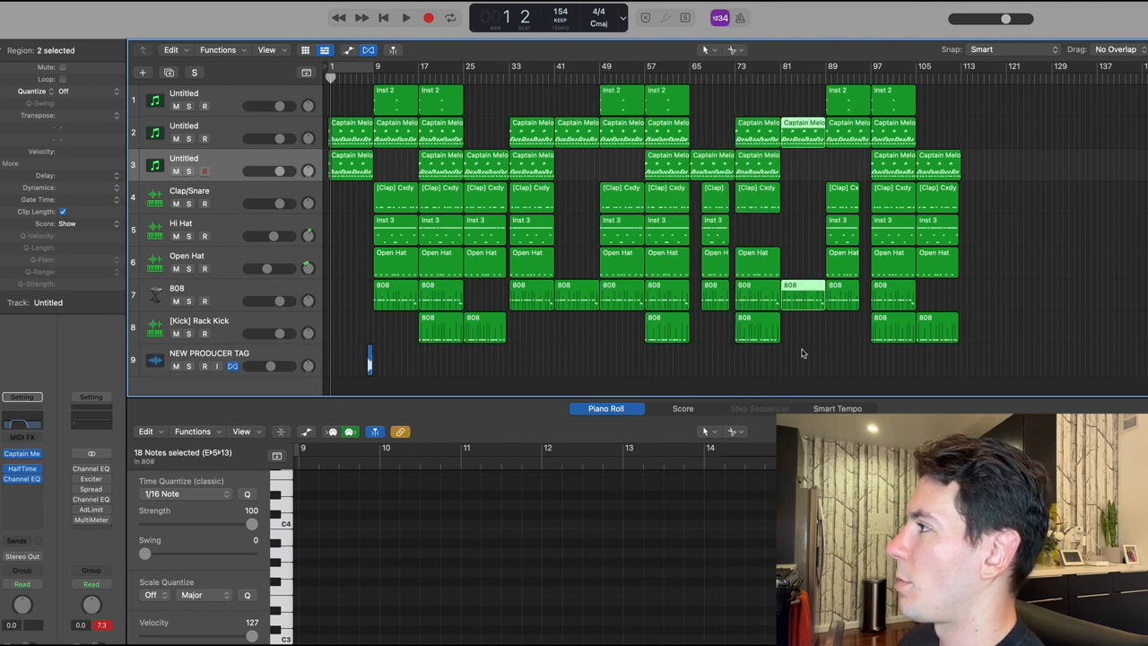
click(883, 348)
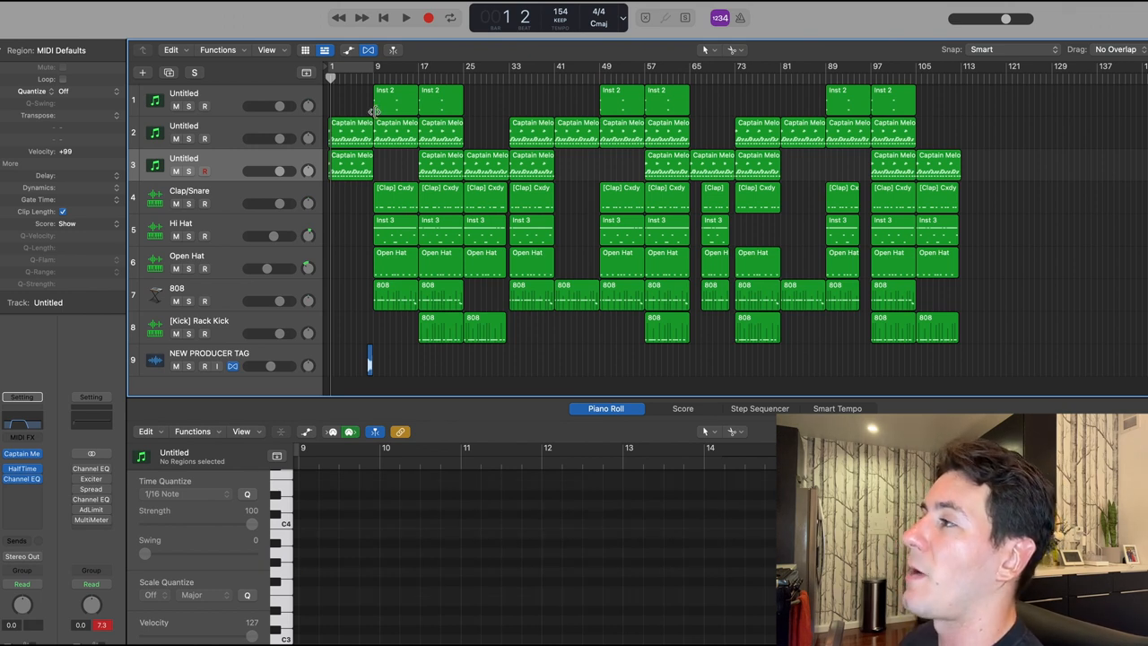
mouse_move(499, 125)
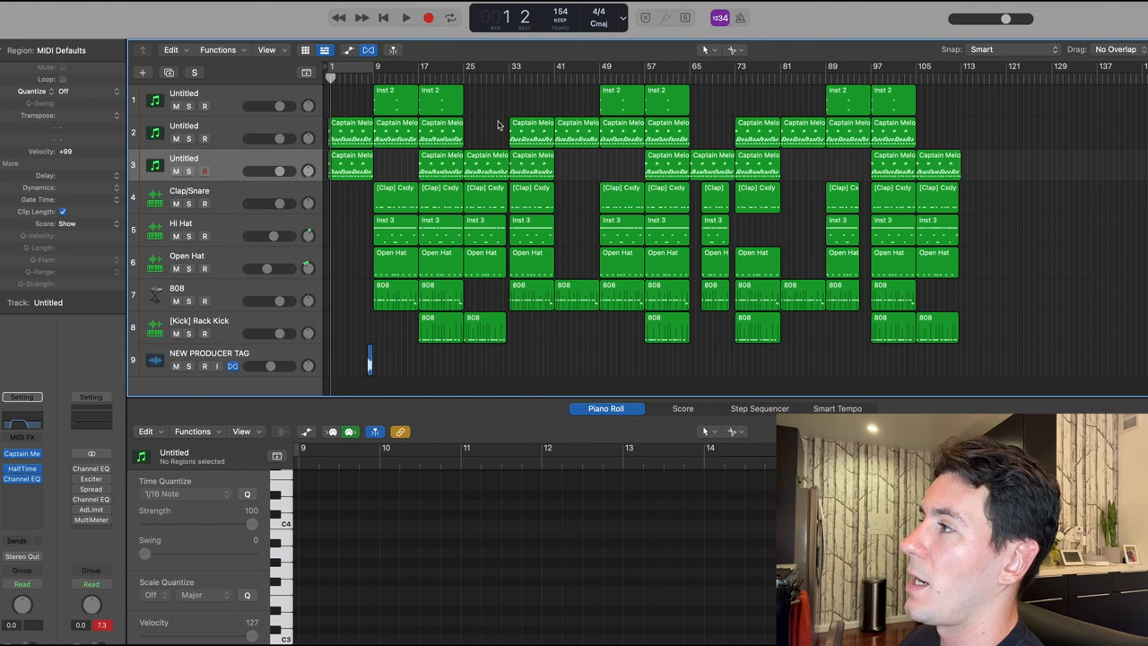